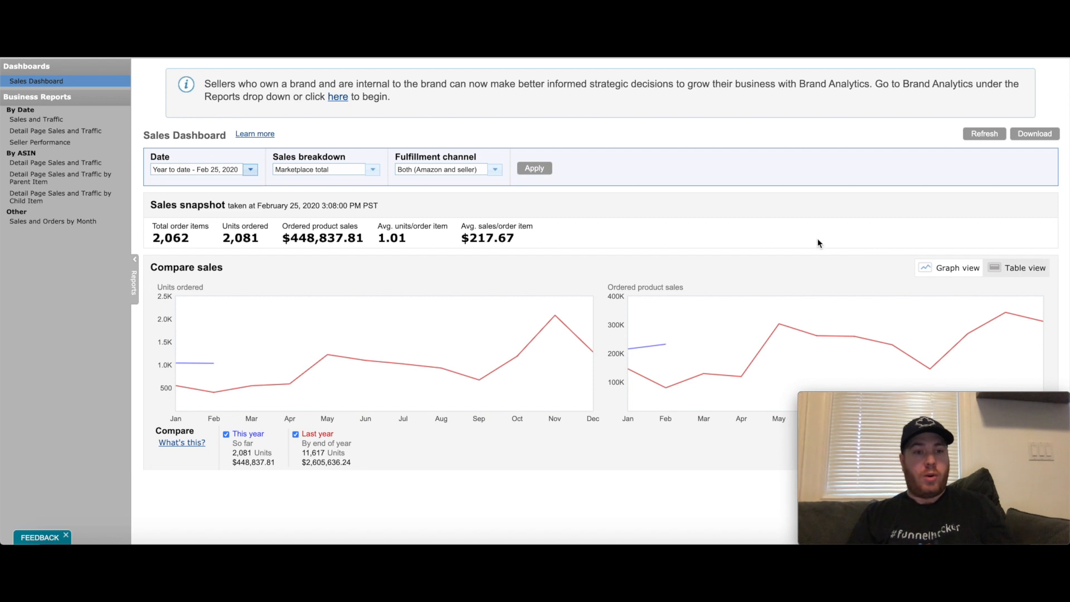
mouse_move(488, 220)
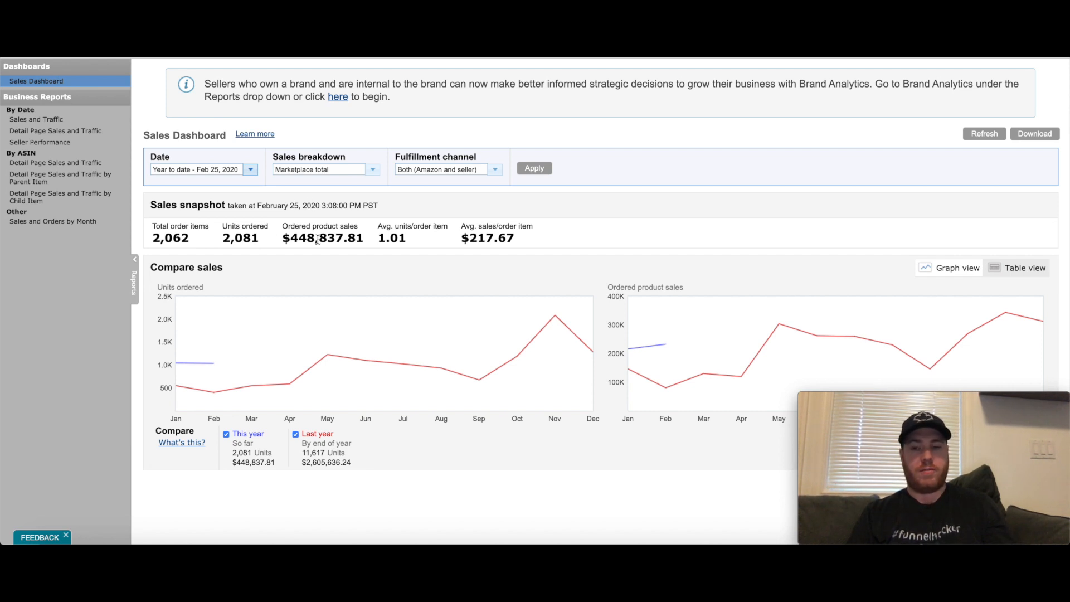
mouse_move(294, 249)
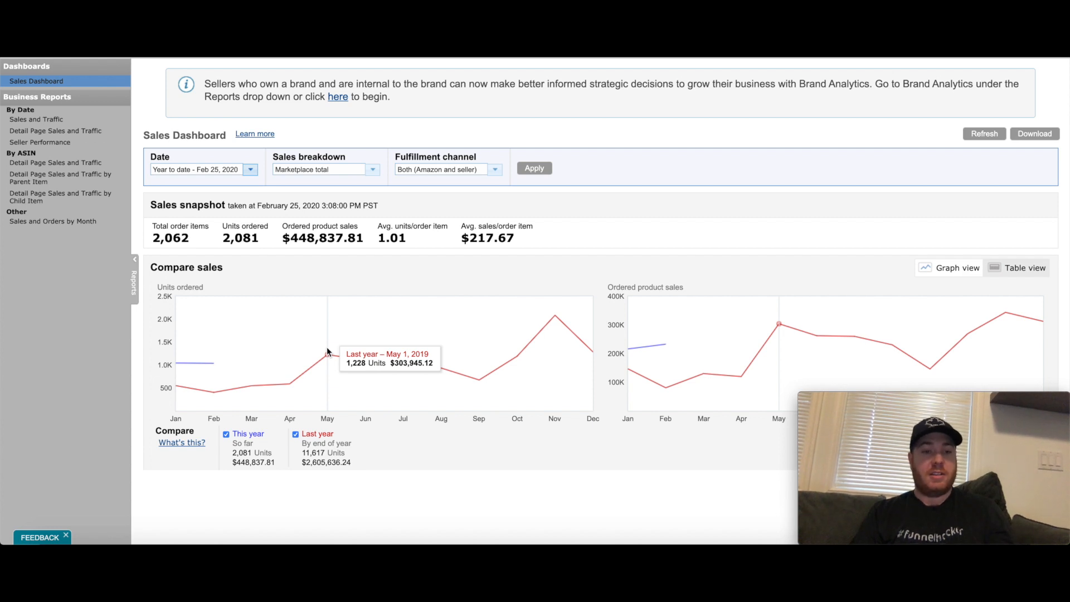
Step: Switch the Compare sales section to Table view showing this year vs last year with percent change
left_click(1023, 267)
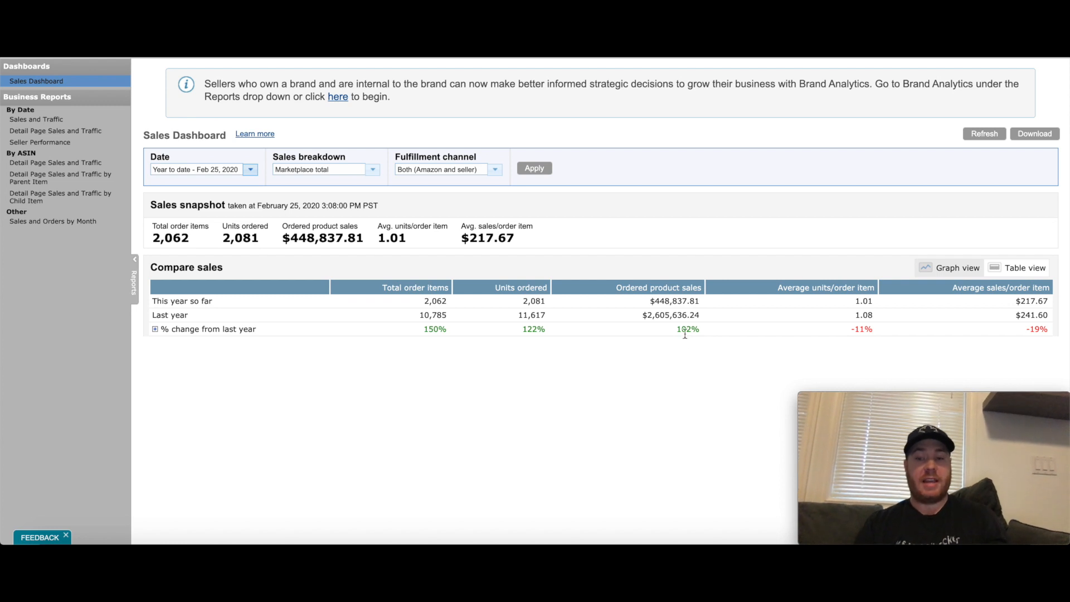
mouse_move(642, 316)
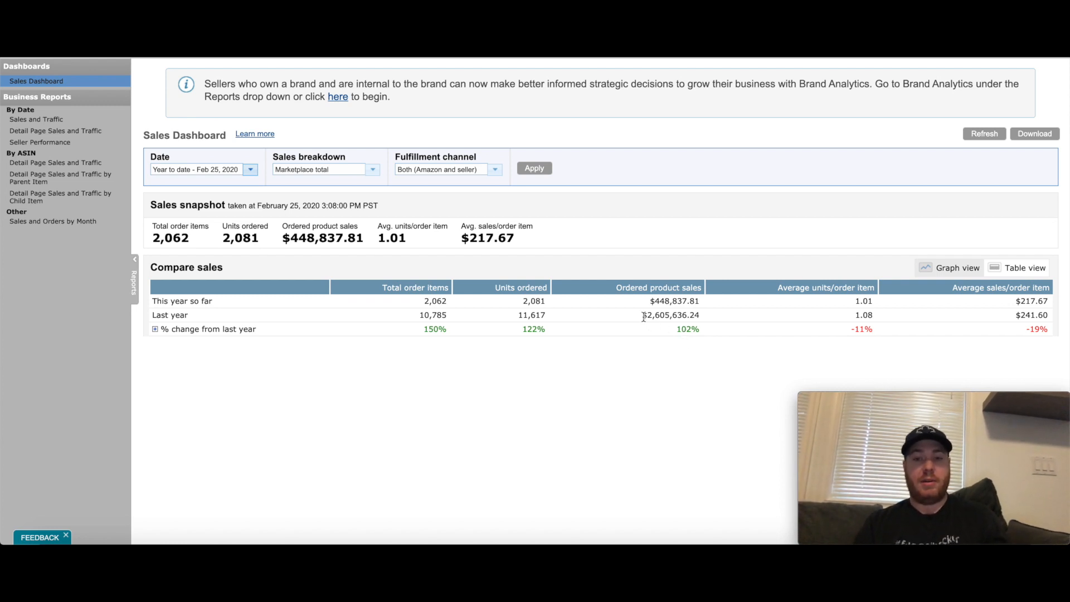
mouse_move(920, 290)
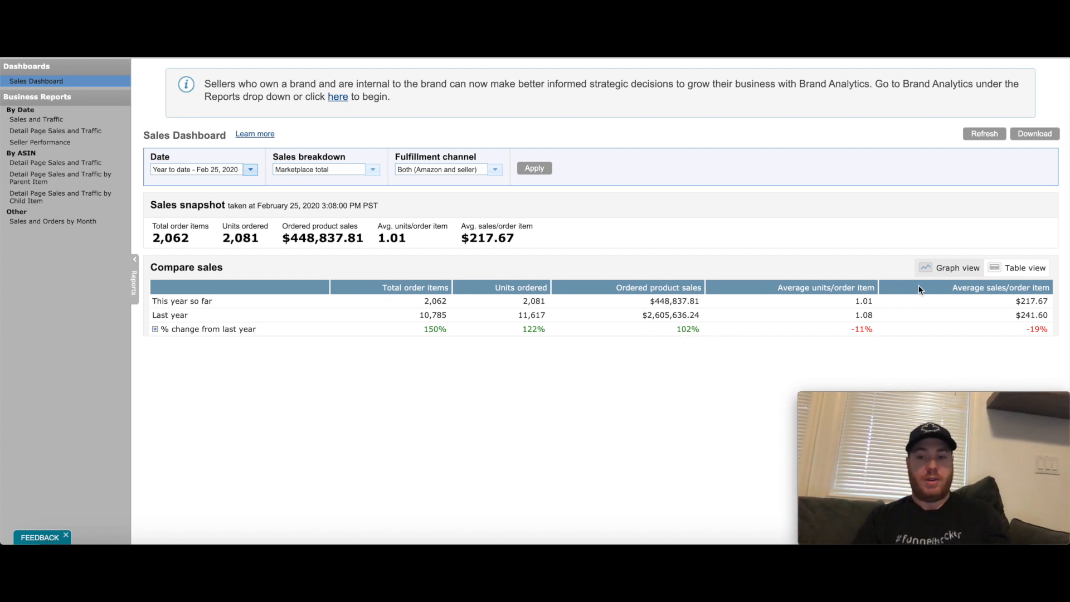
mouse_move(930, 278)
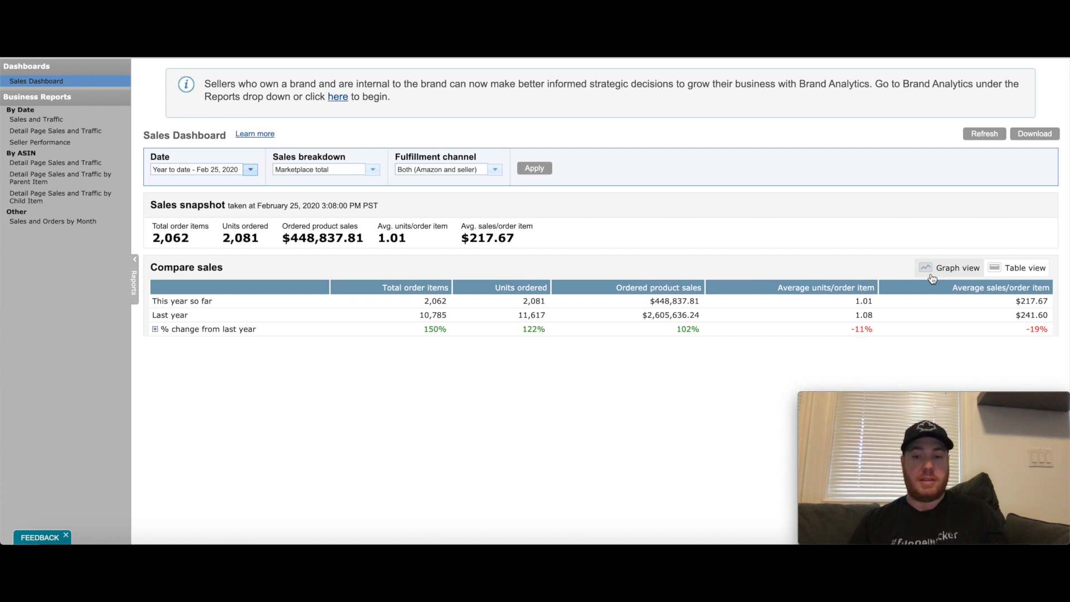
mouse_move(935, 253)
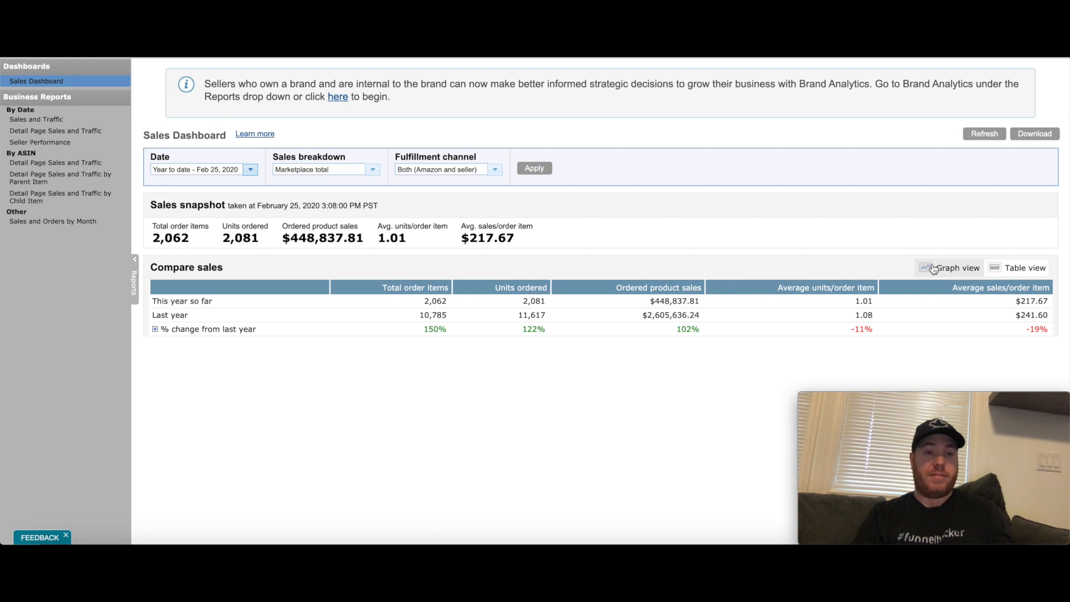
mouse_move(640, 222)
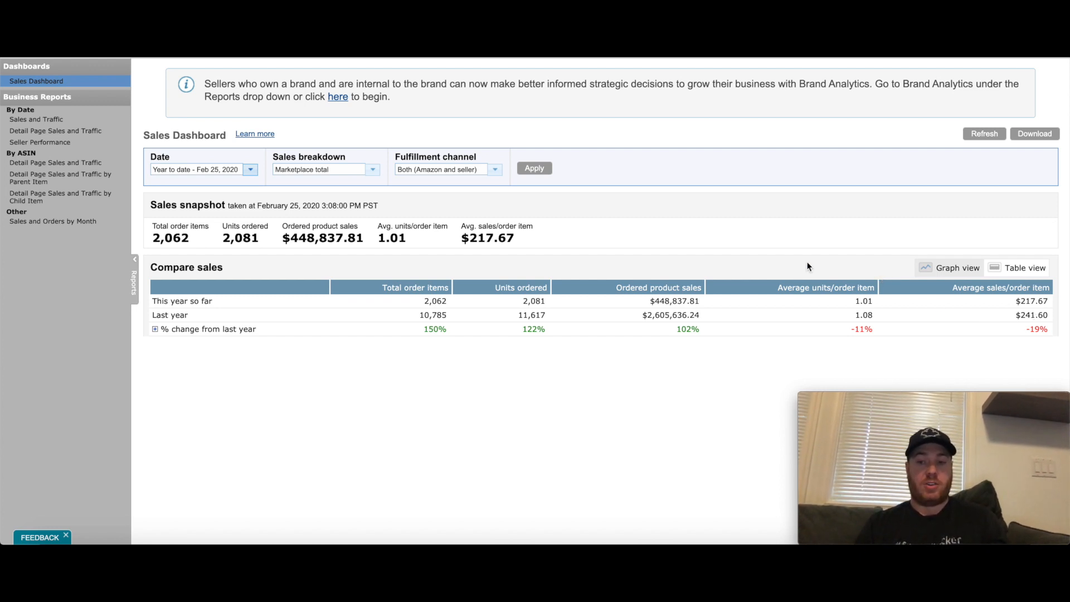
mouse_move(714, 260)
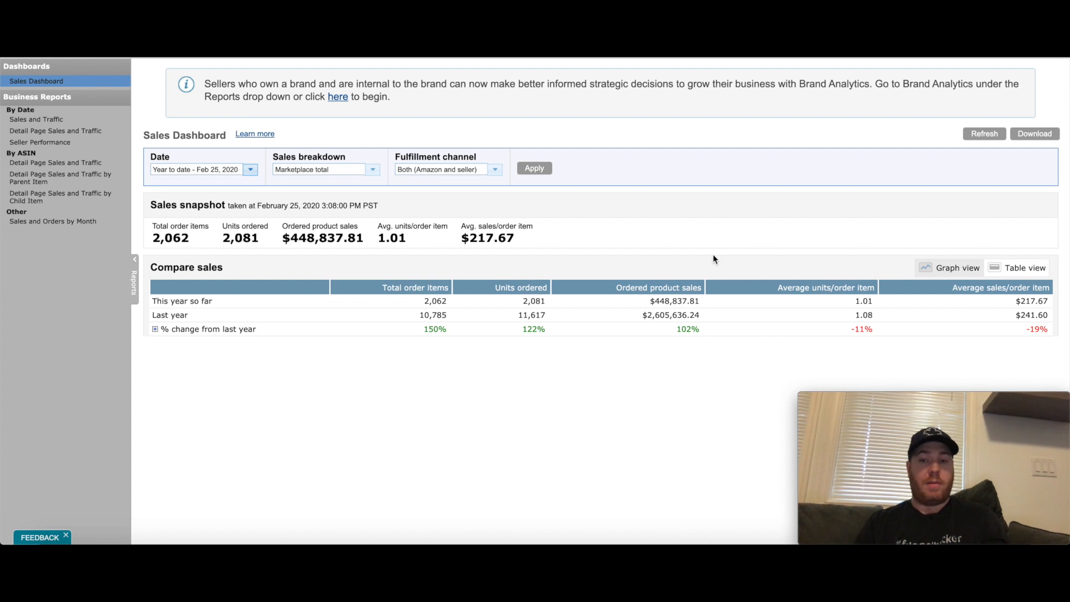
mouse_move(719, 255)
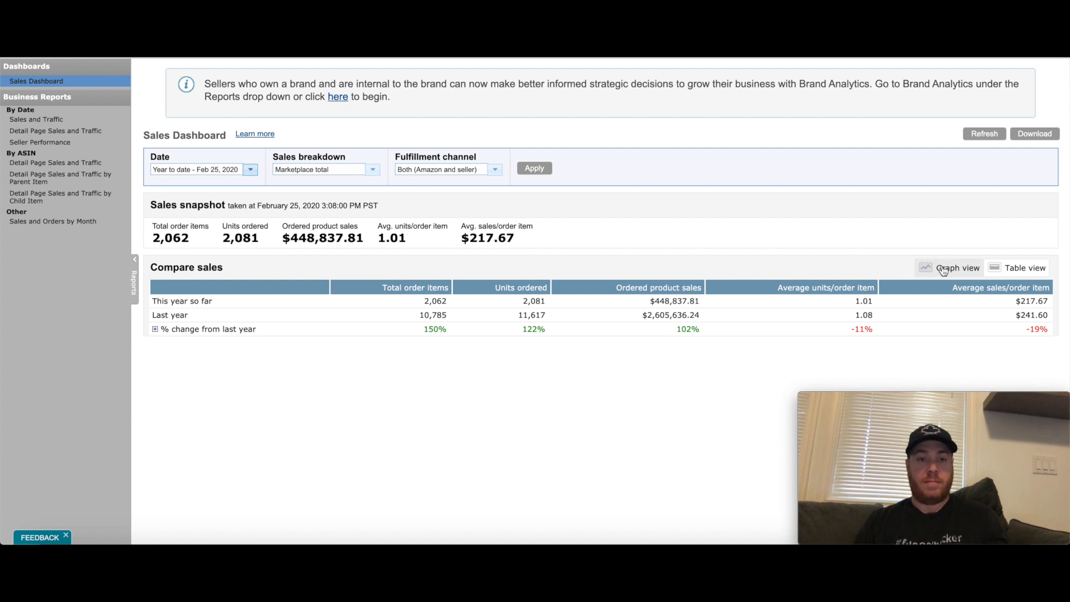
Step: Switch back to Graph view and apply a custom date range of 02/25/2019 to 02/25/2020
left_click(958, 267)
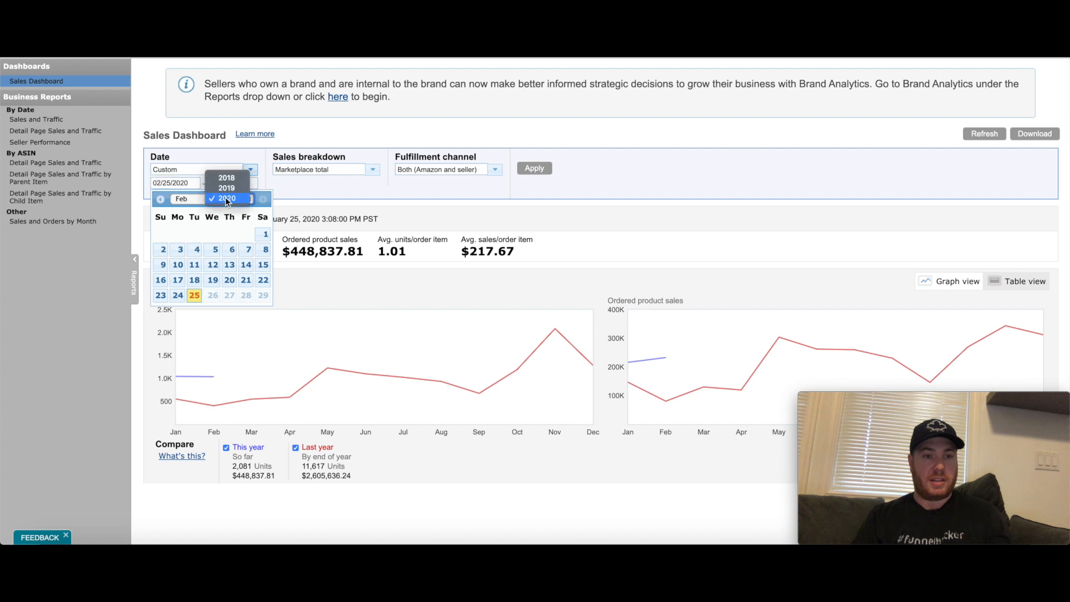
left_click(226, 199)
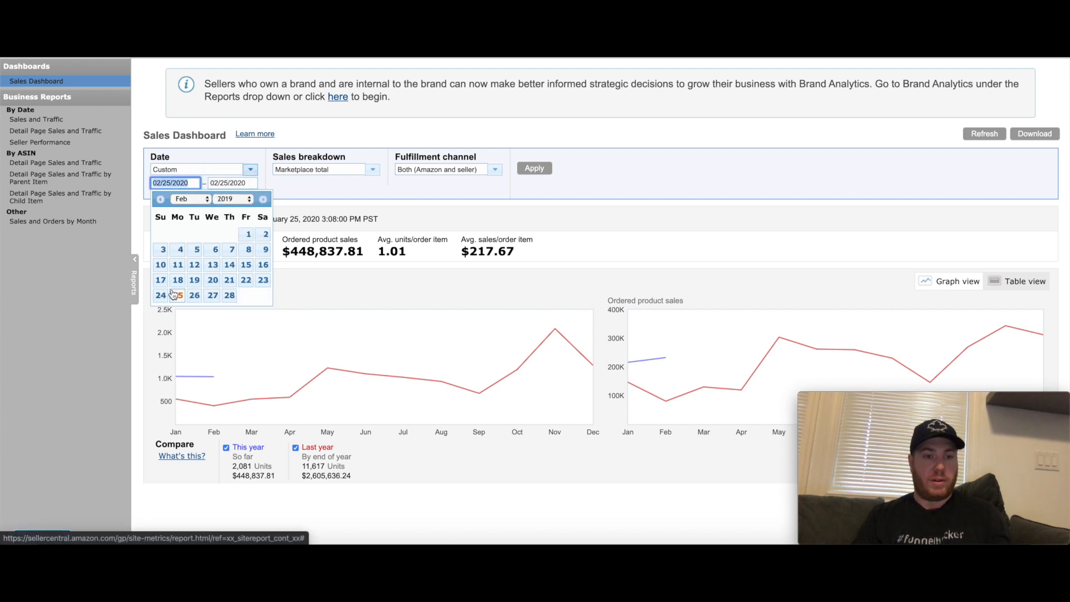
left_click(534, 168)
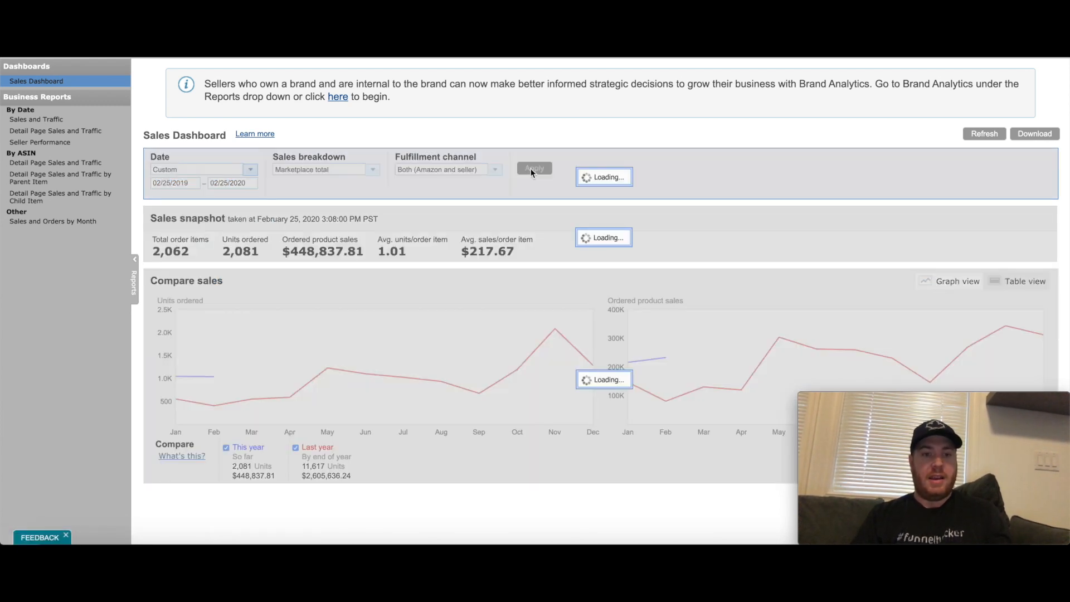
left_click(534, 168)
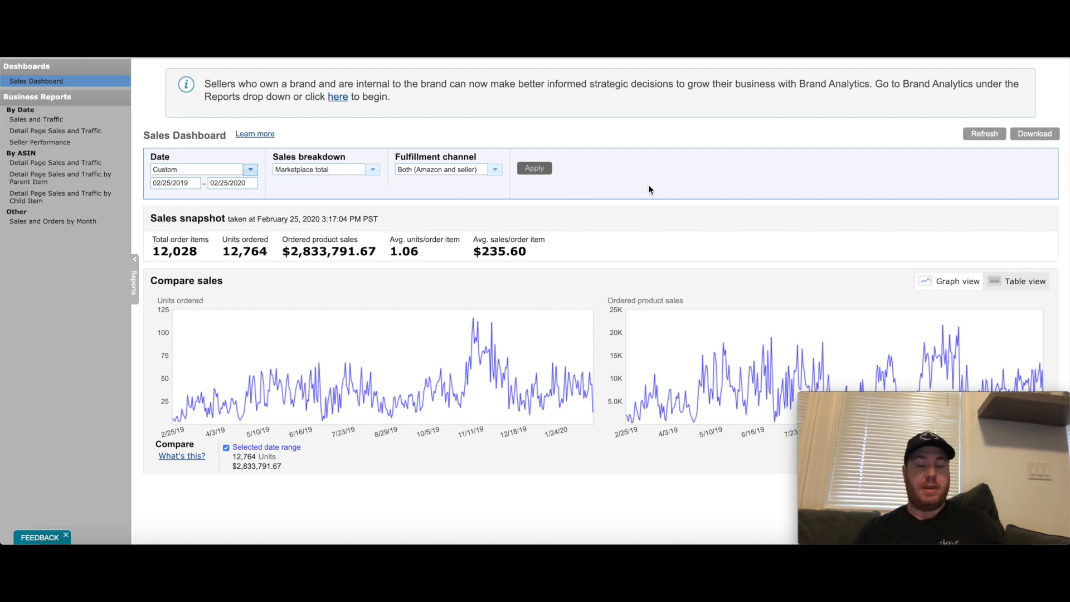
mouse_move(583, 169)
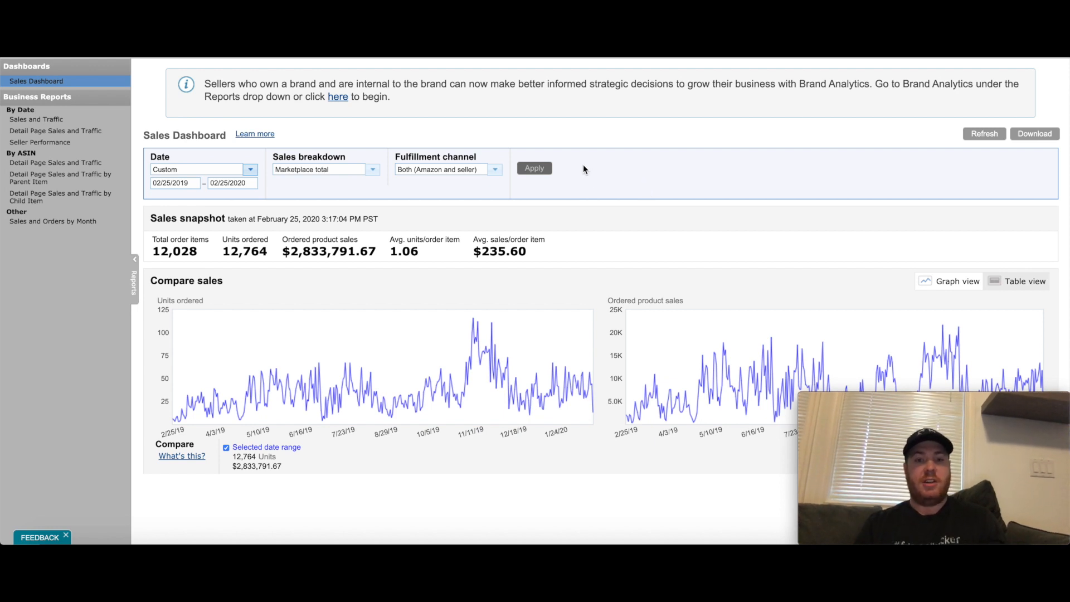
mouse_move(488, 265)
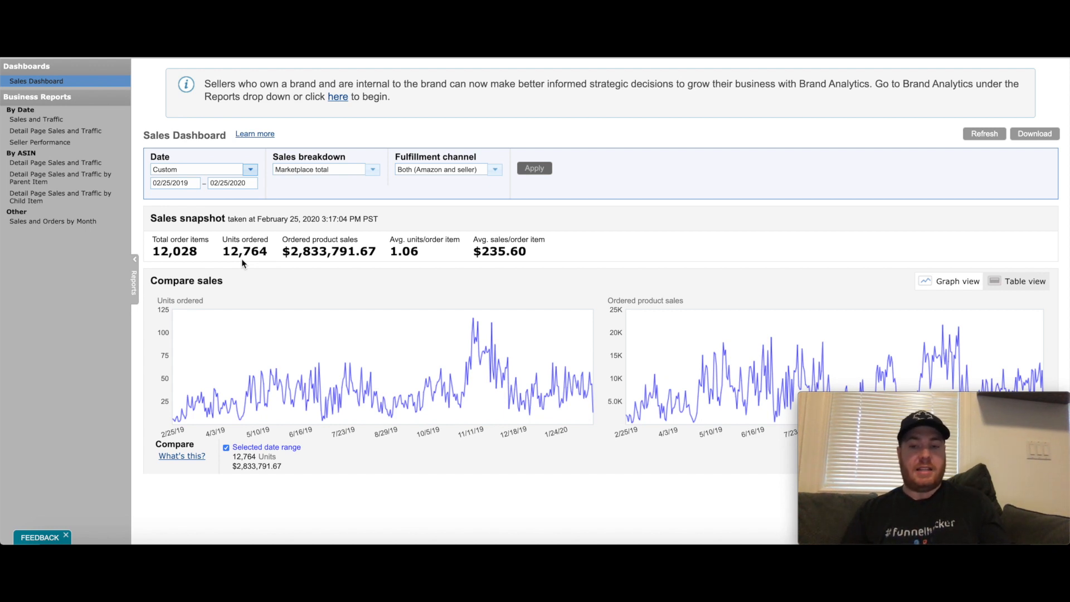
mouse_move(870, 221)
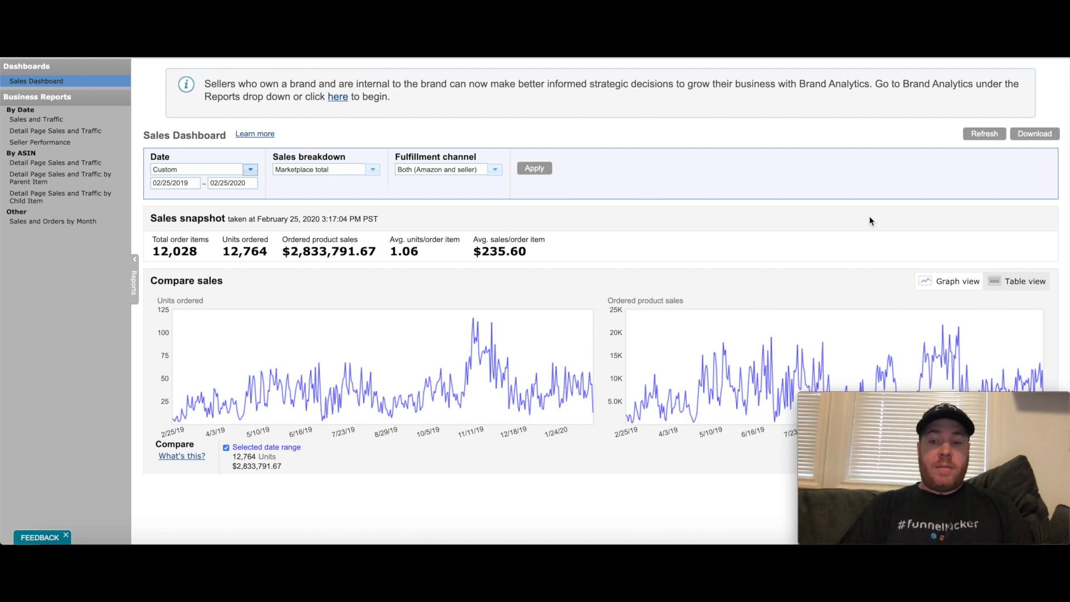
mouse_move(836, 215)
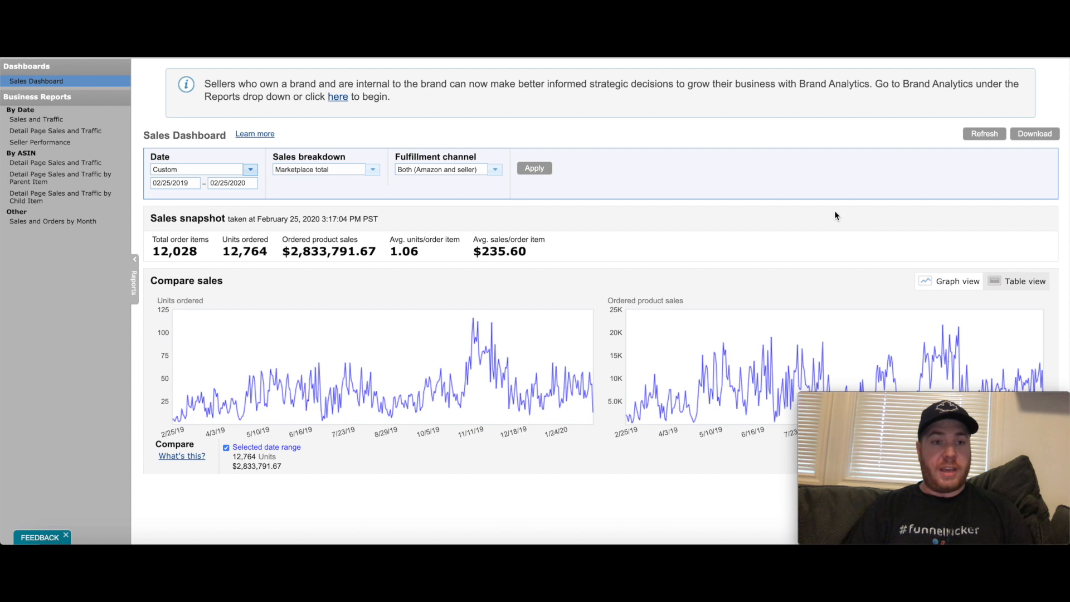